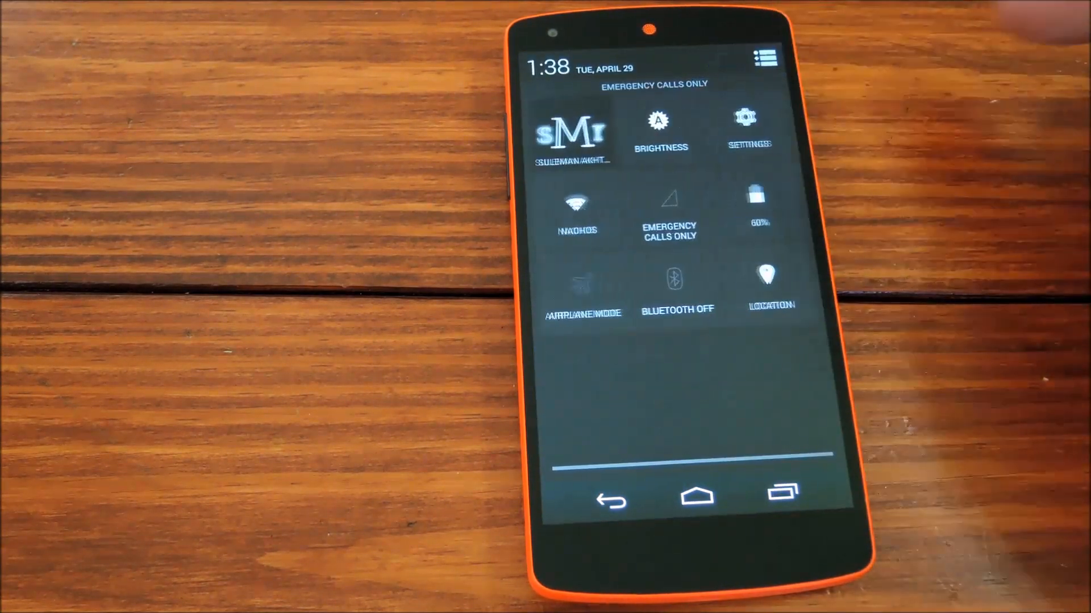
Bring up the Wi-Fi network list (connected to Nachos) and its overflow options menu.
click(747, 121)
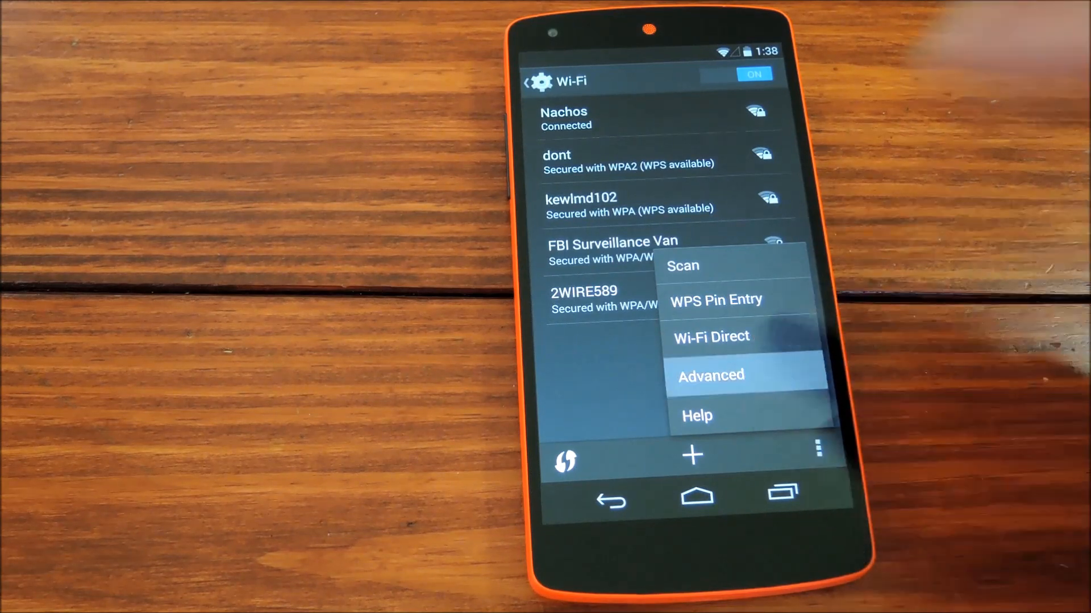
In Advanced Wi-Fi, set 'Keep Wi-Fi on during sleep' to Never and return to Wireless & networks.
click(710, 376)
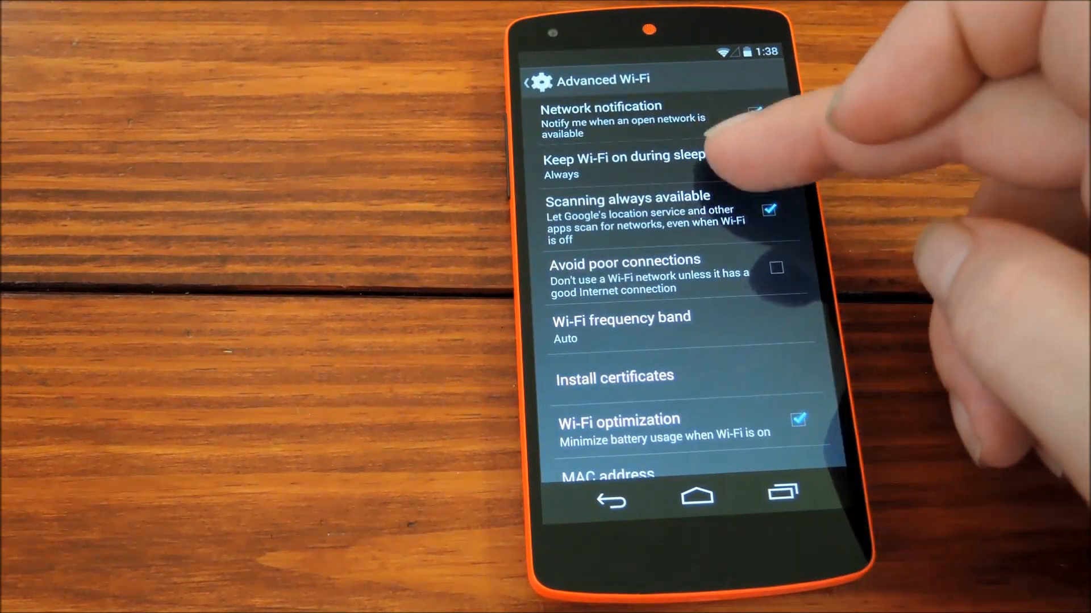
click(624, 165)
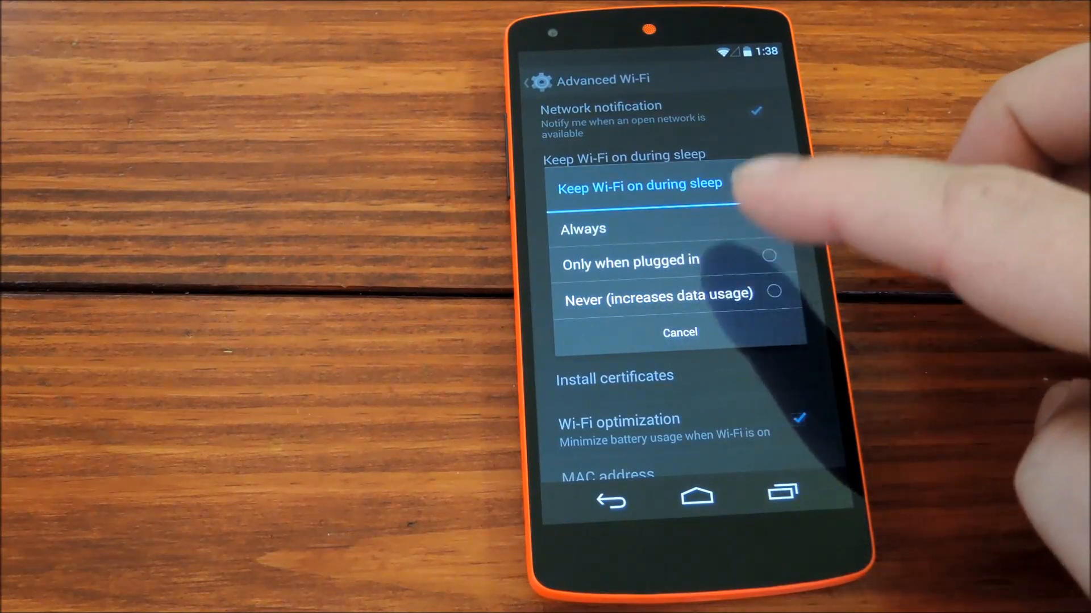
click(659, 293)
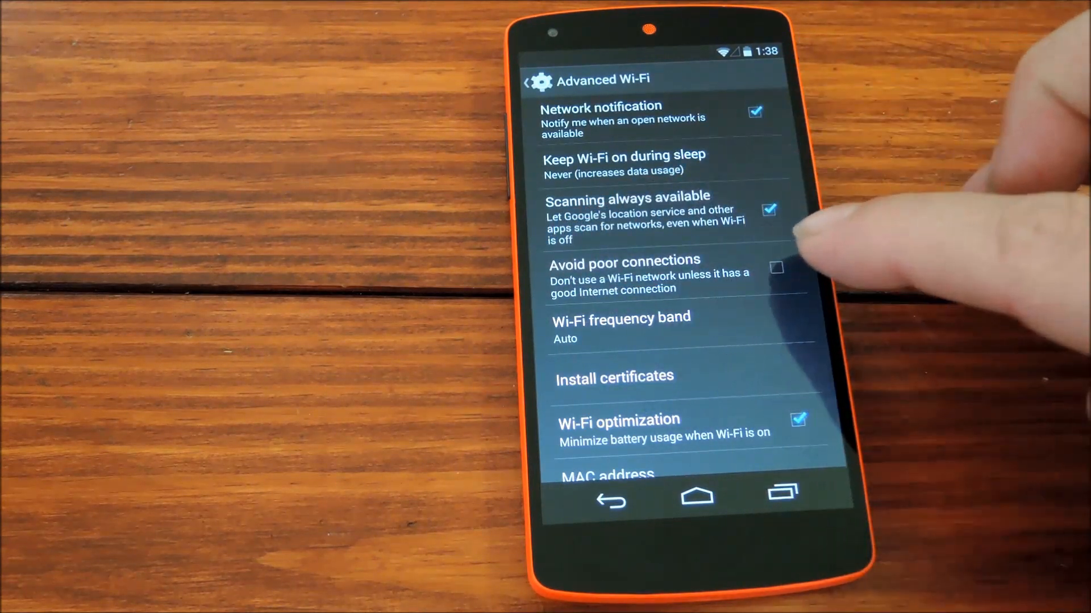
click(775, 267)
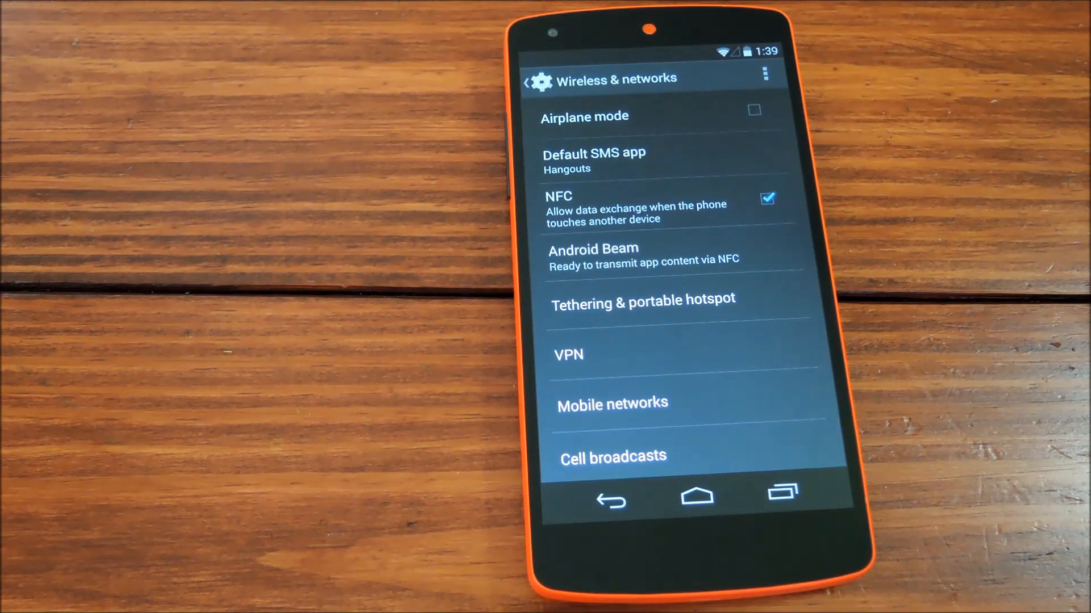
Uncheck NFC in Wireless & networks.
click(765, 199)
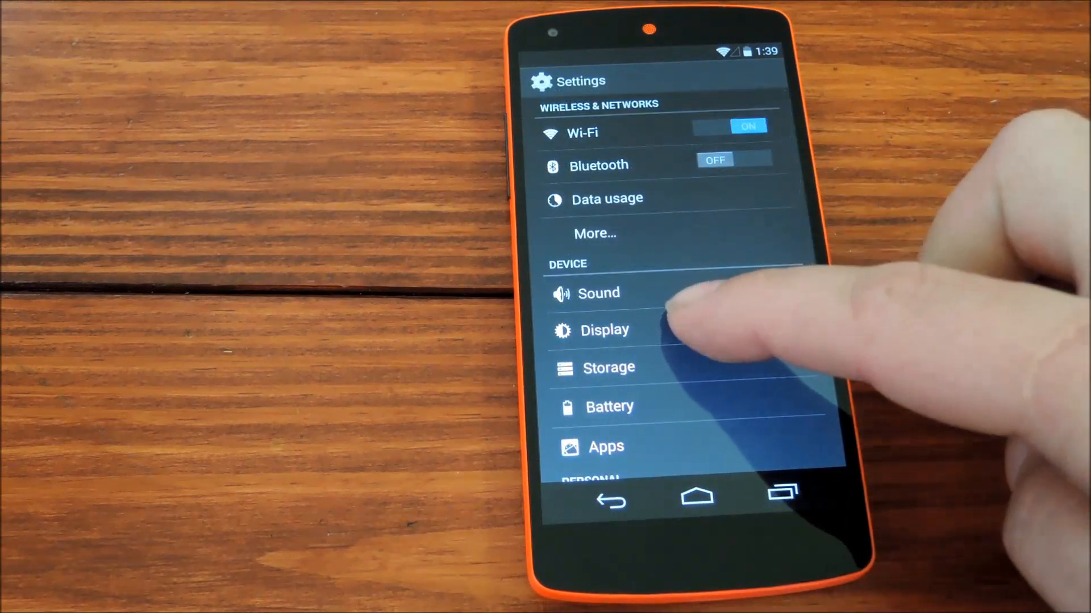
In Display brightness, switch AUTO off and drag the slider to a mid level, then return.
click(603, 329)
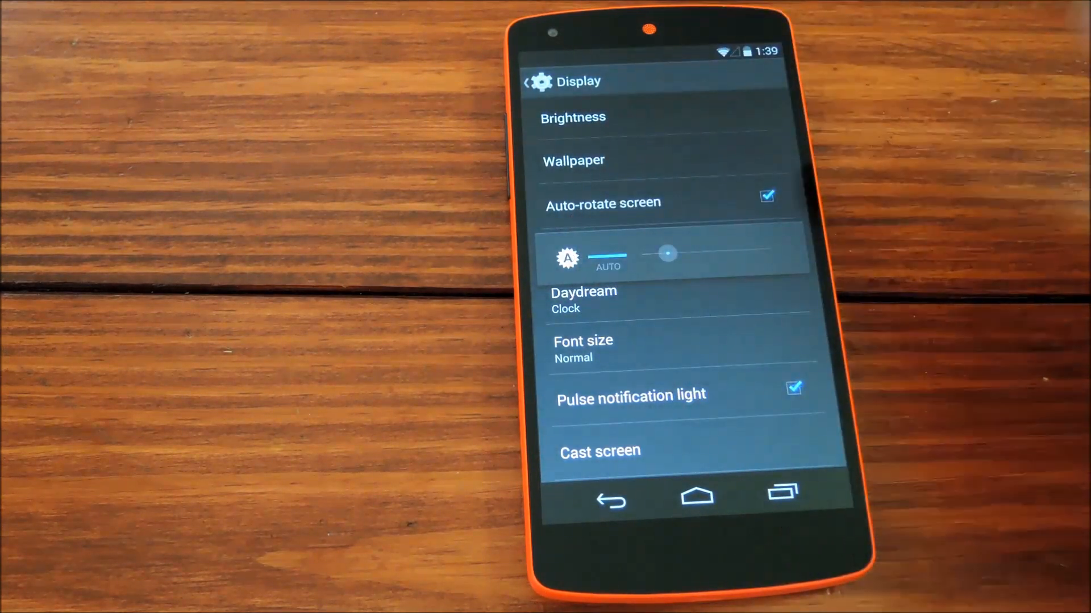
drag(667, 254, 647, 255)
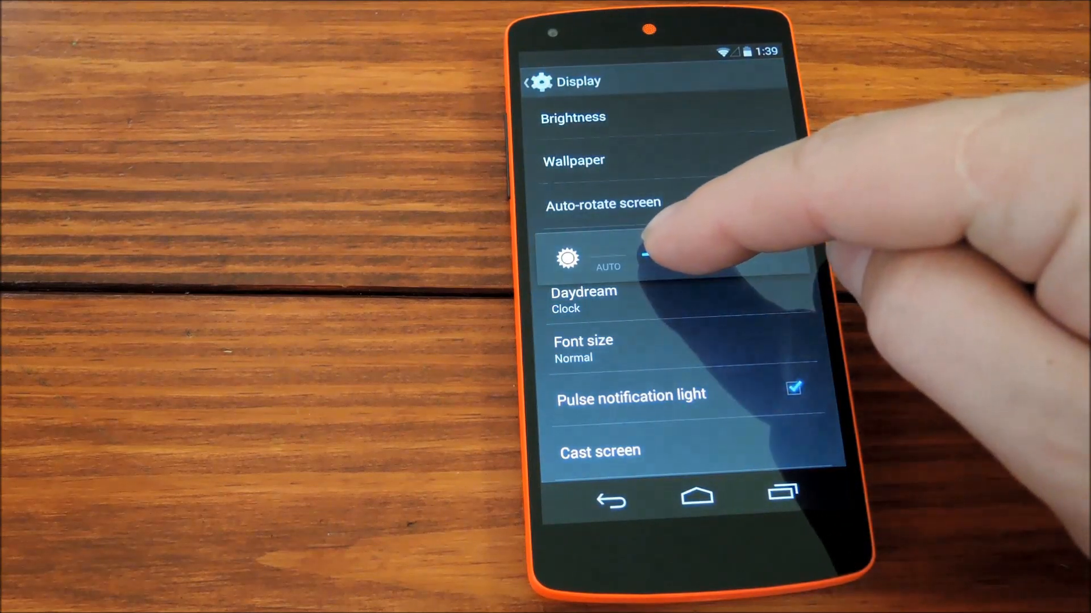
drag(633, 252, 688, 253)
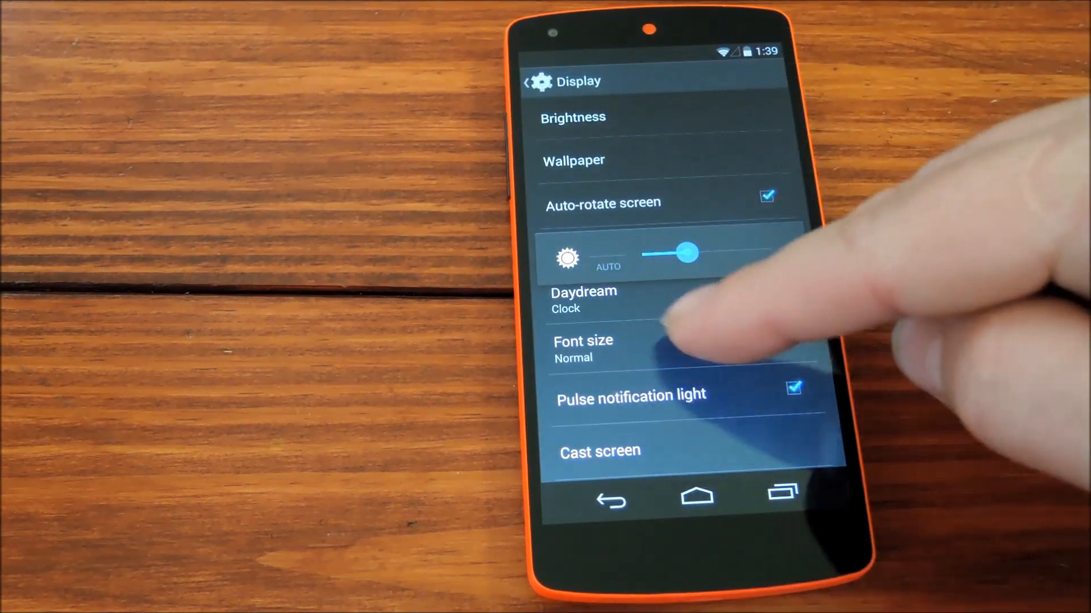
click(537, 82)
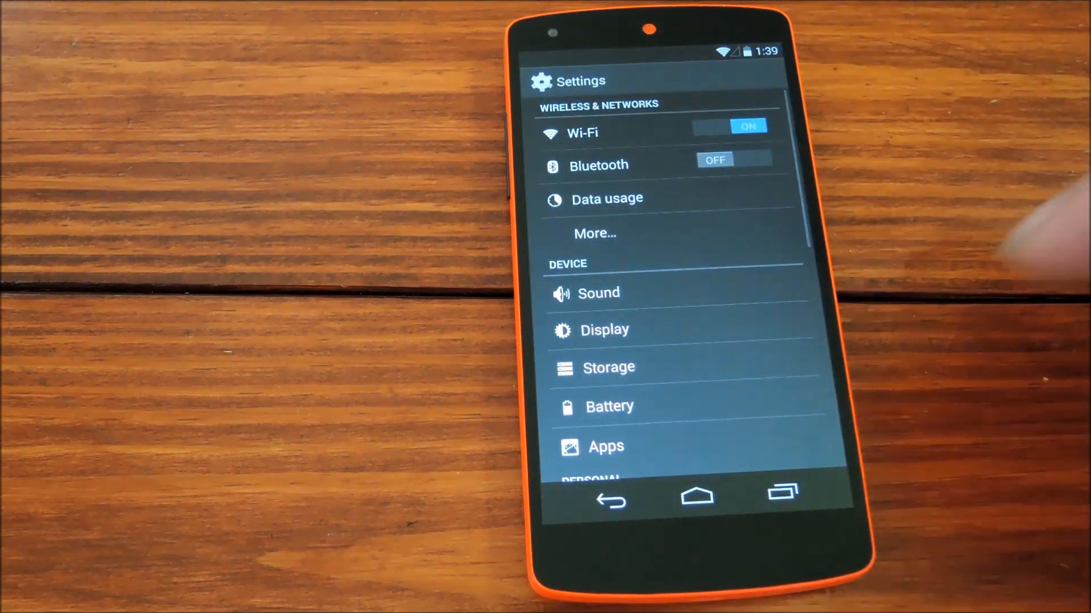
From Apps, open Calculator's app info and disable it, confirming the built-in app warning.
scroll(down, 3)
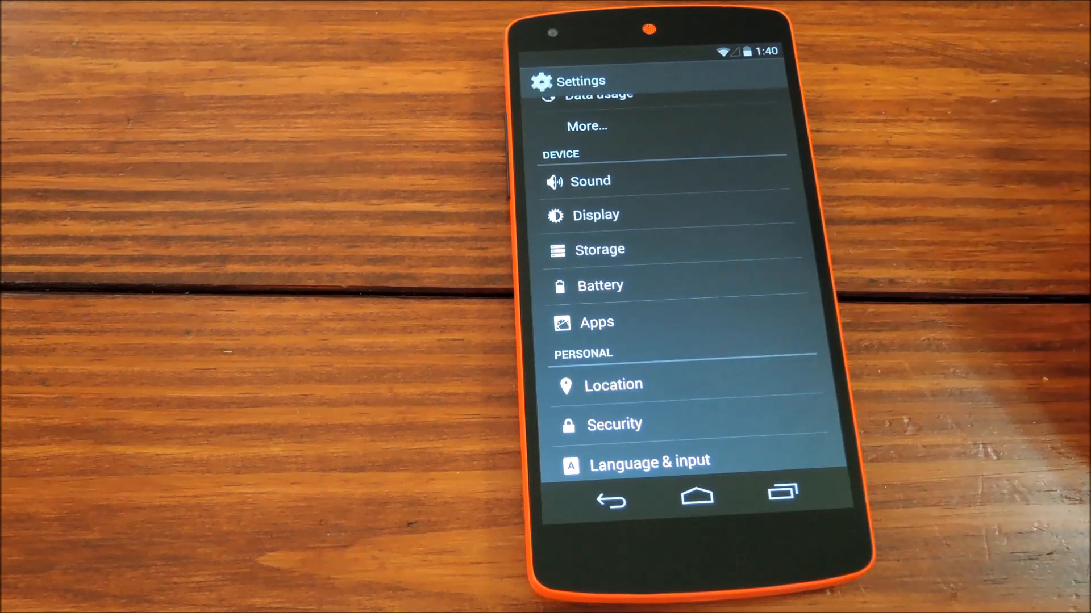
click(596, 322)
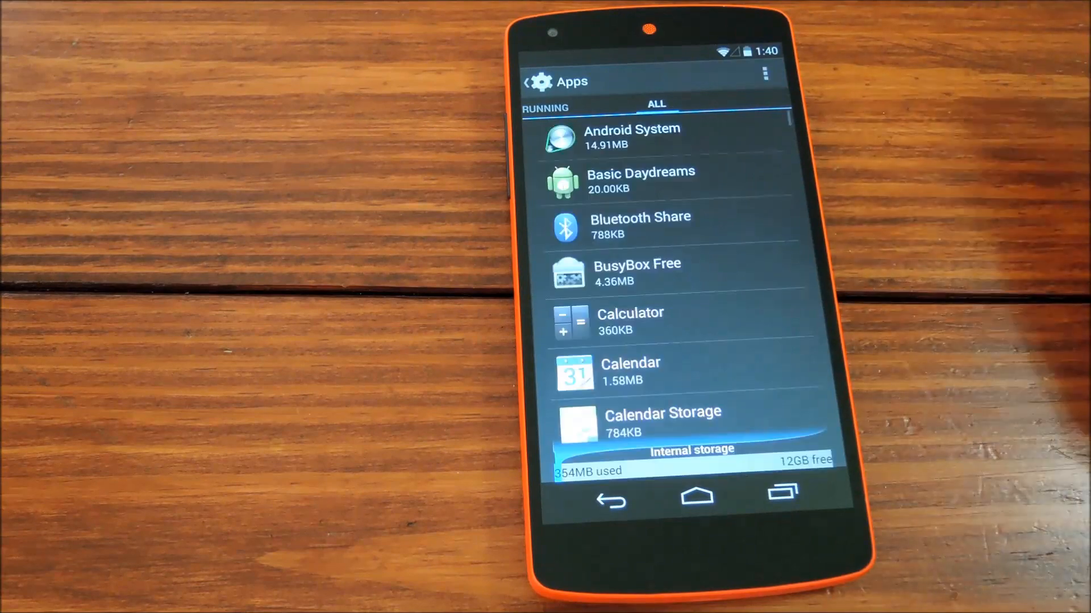
scroll(down, 3)
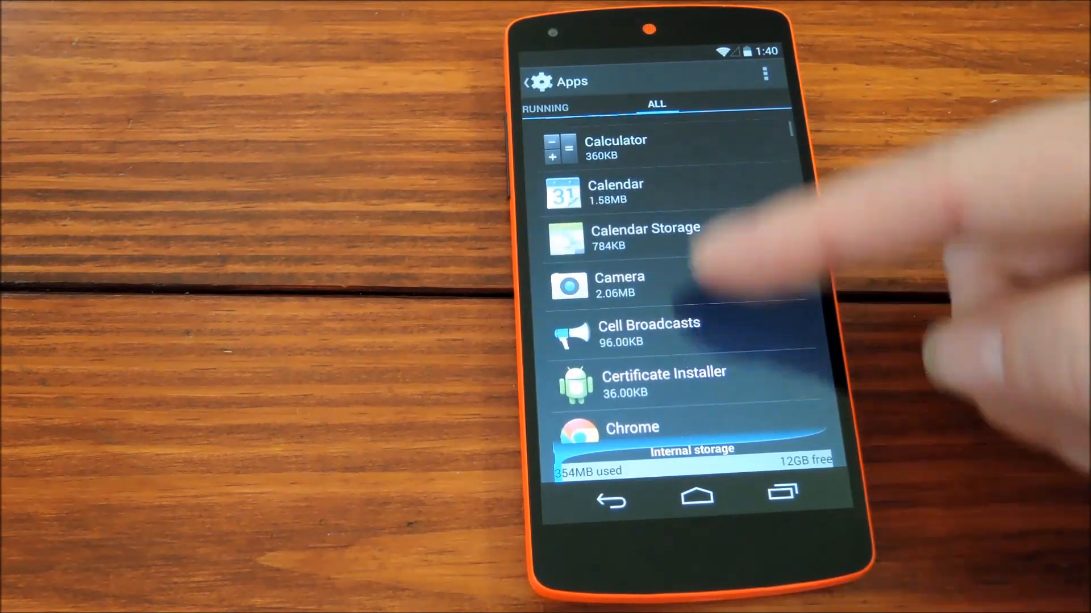
click(614, 148)
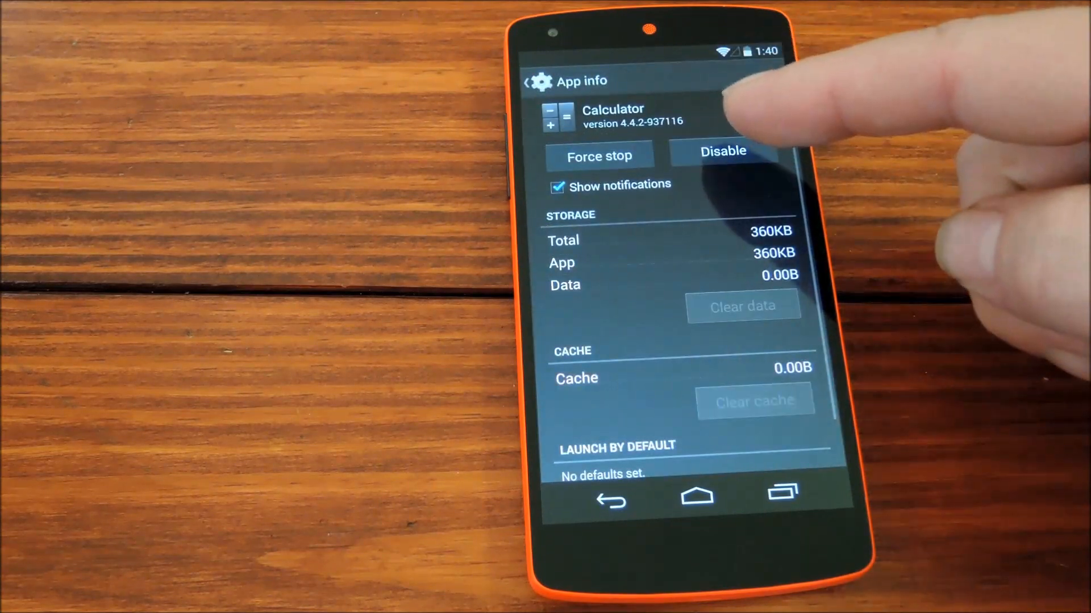
click(723, 151)
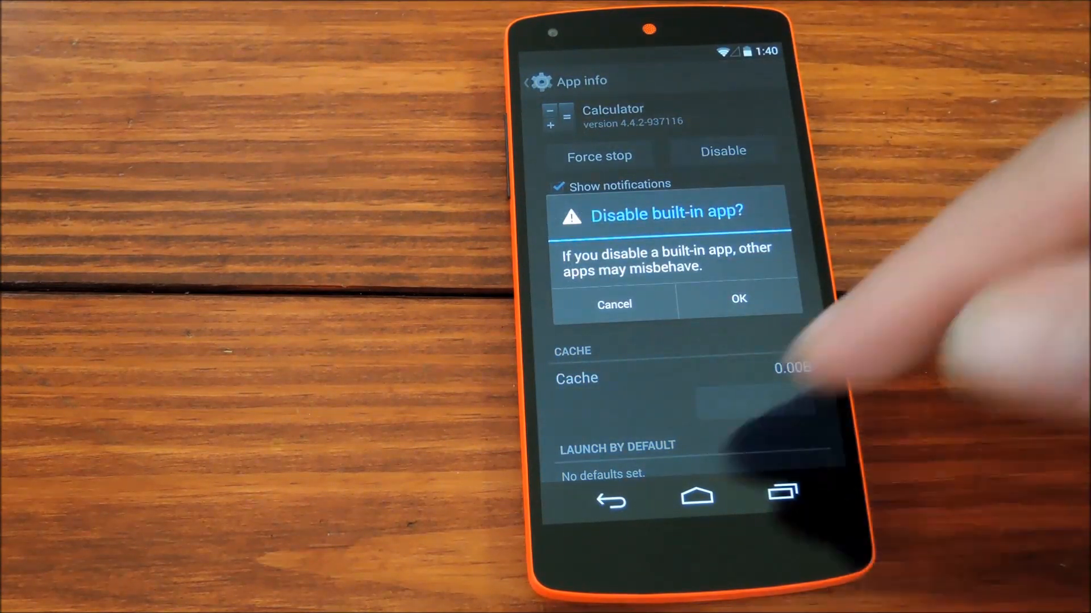
click(612, 304)
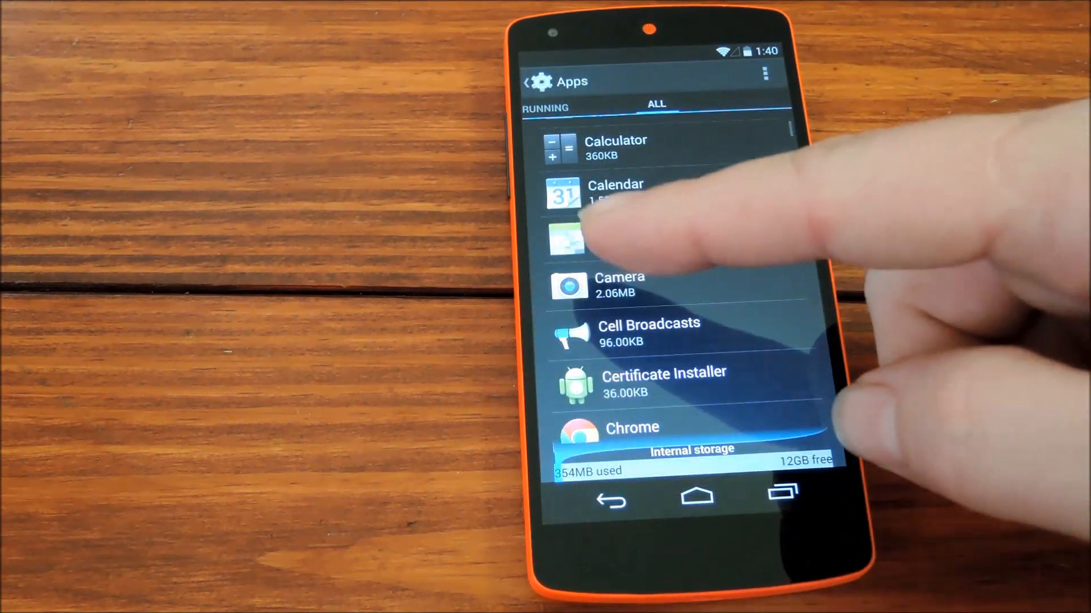
Open Quick Boot's app info, cancel the uninstall prompt and go back to the settings list.
click(656, 104)
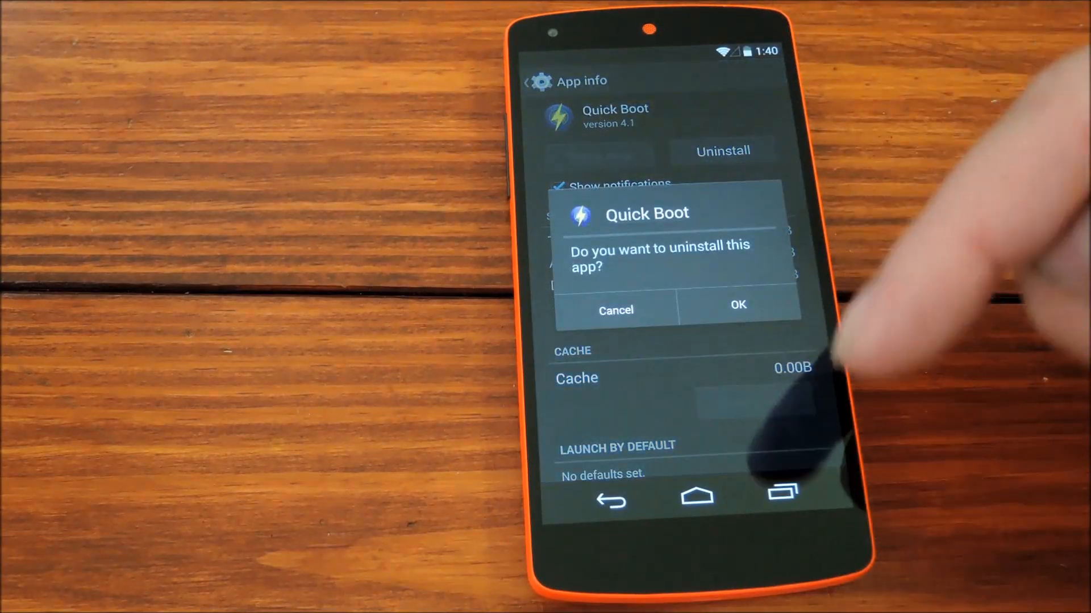
click(614, 310)
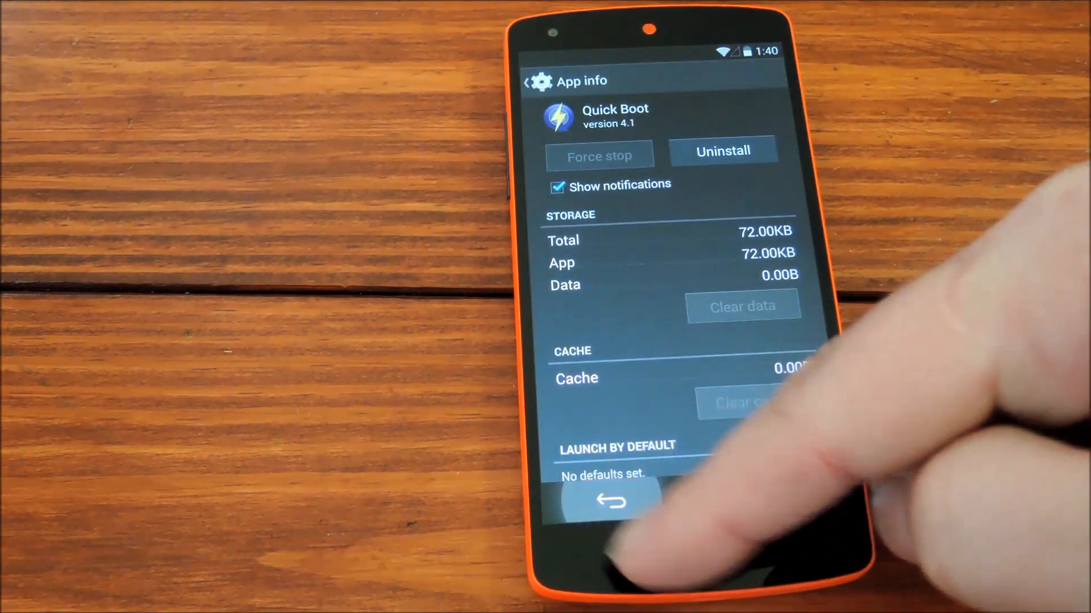
click(609, 501)
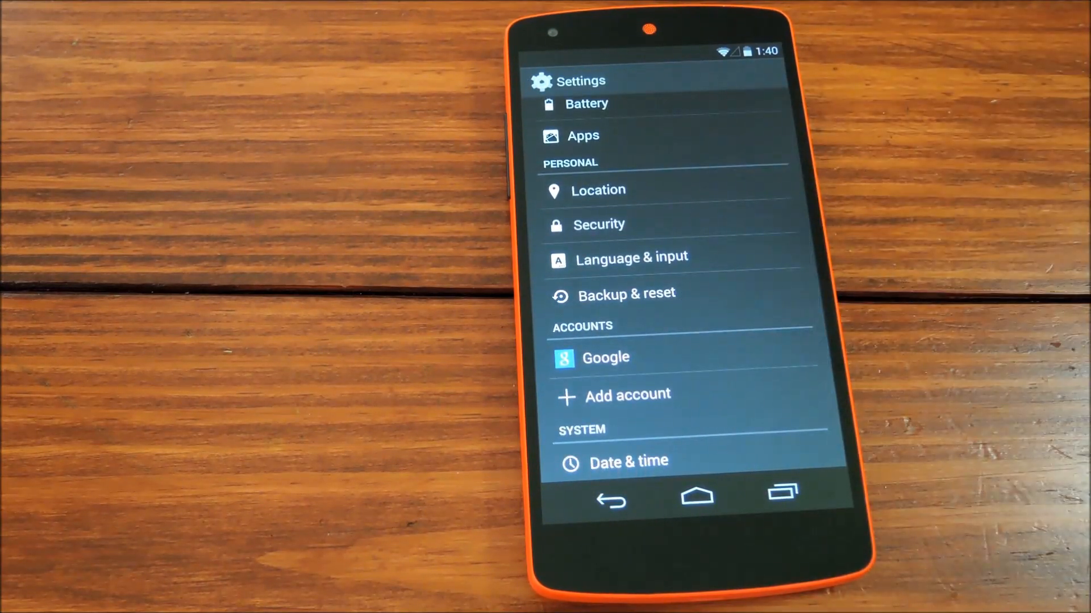
click(596, 190)
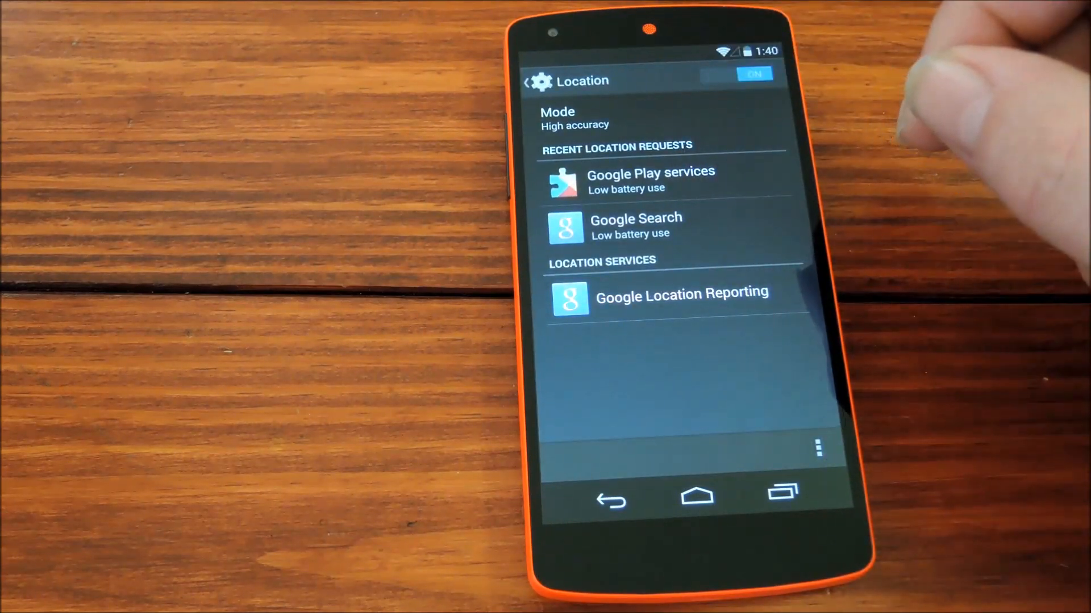
click(573, 118)
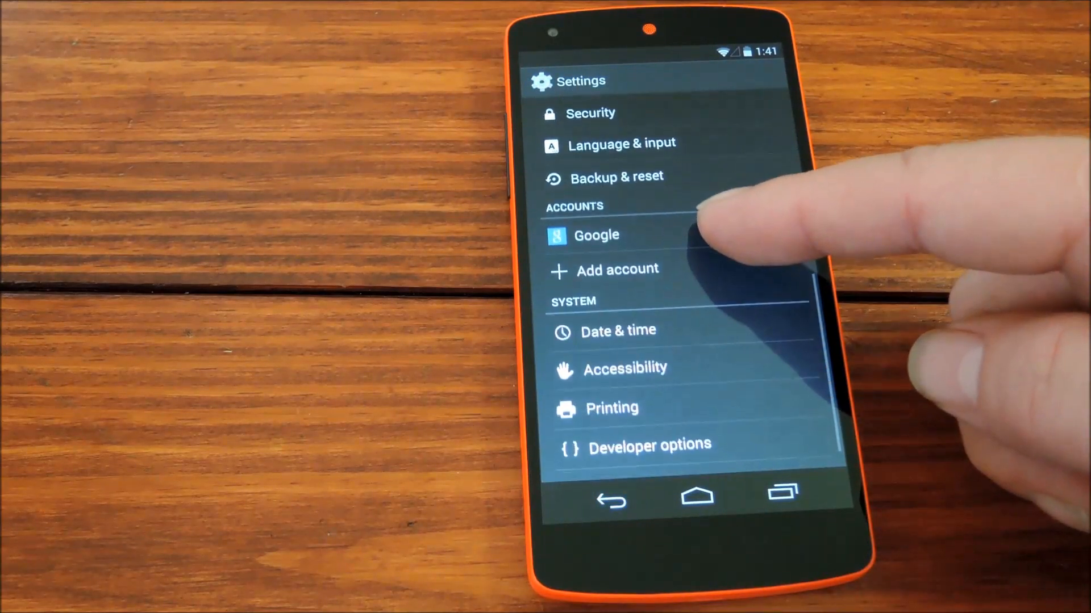
In the Google account's sync list, uncheck Gmail and the Google Play Books, Magazines and Movies & TV items.
click(596, 235)
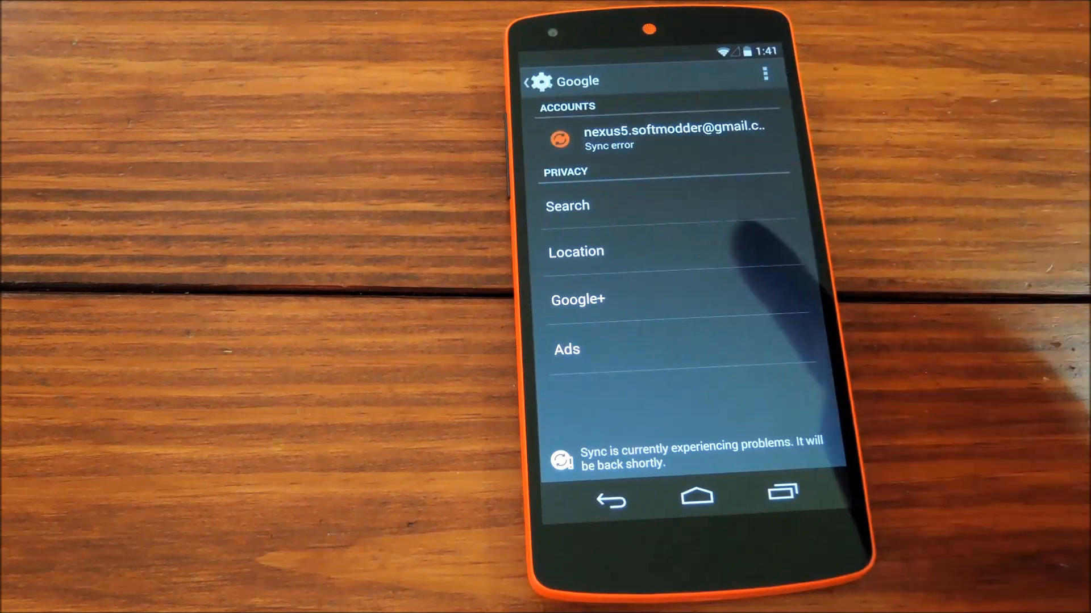
click(664, 137)
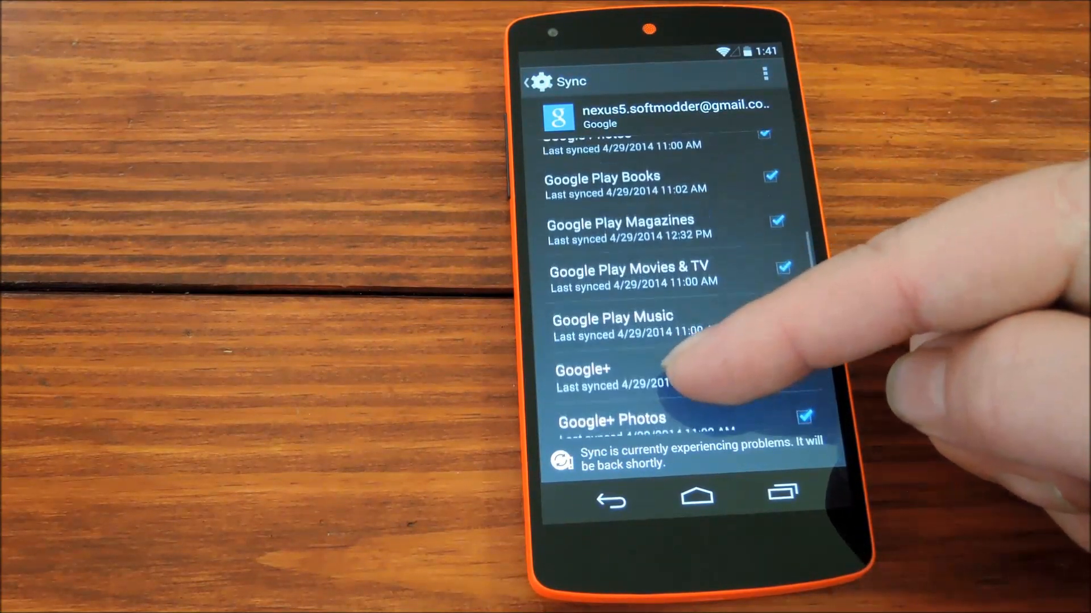
scroll(down, 3)
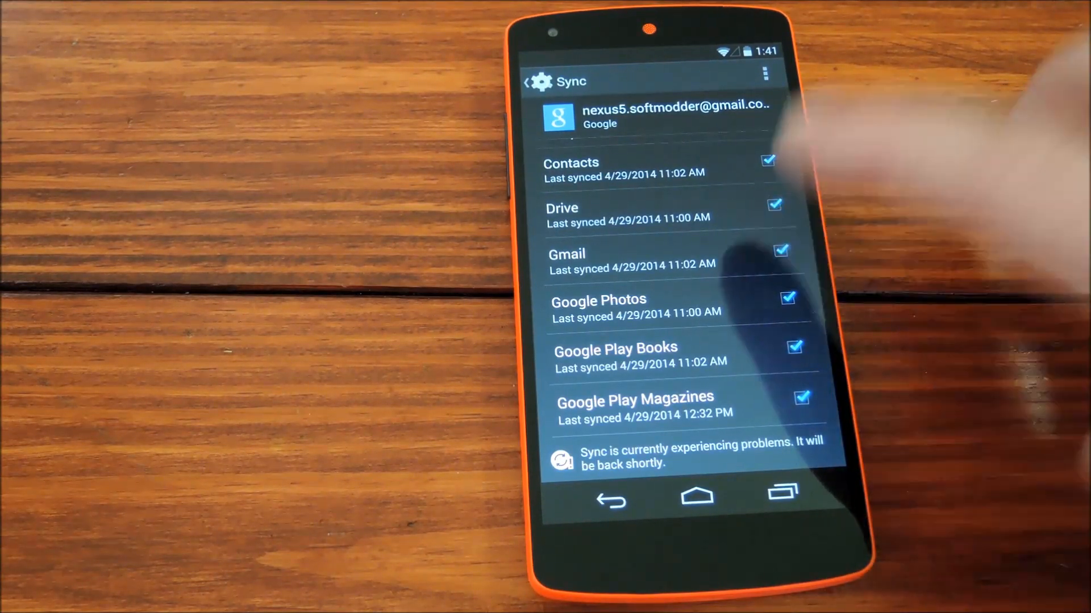
click(779, 250)
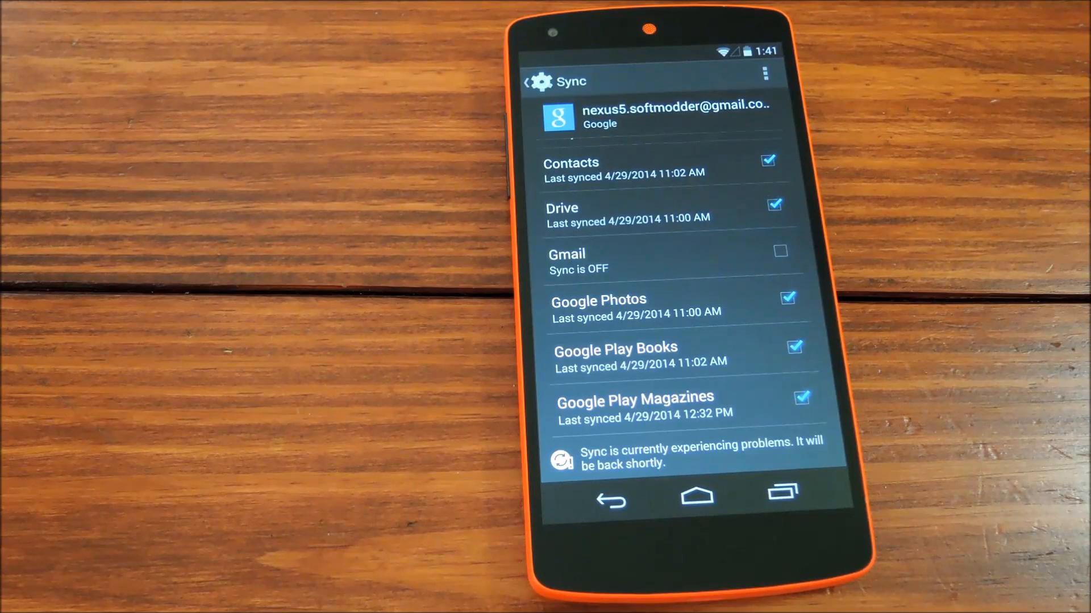
scroll(down, 3)
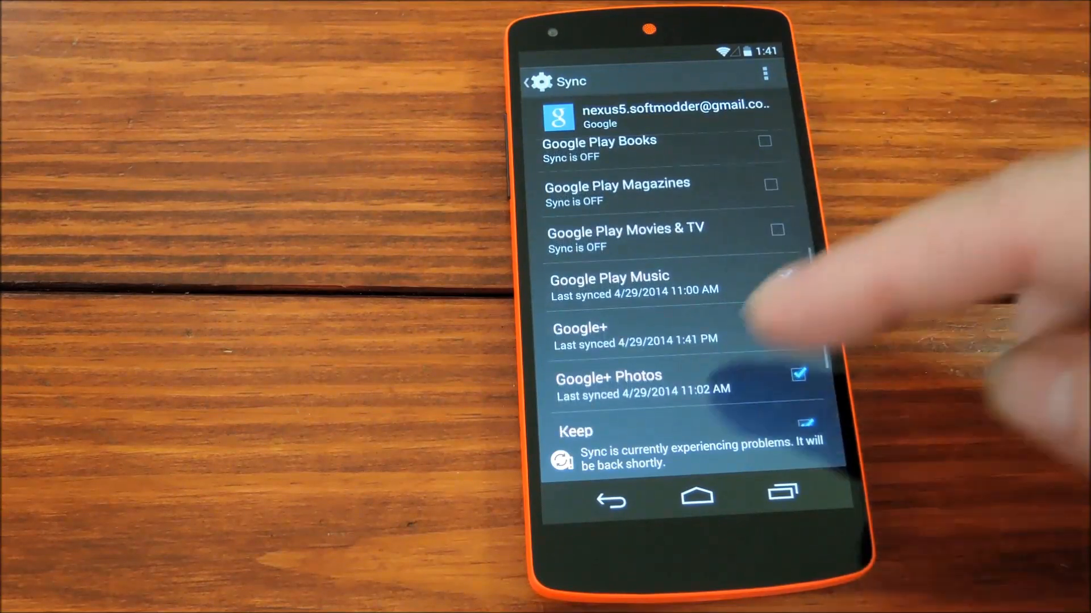
click(782, 276)
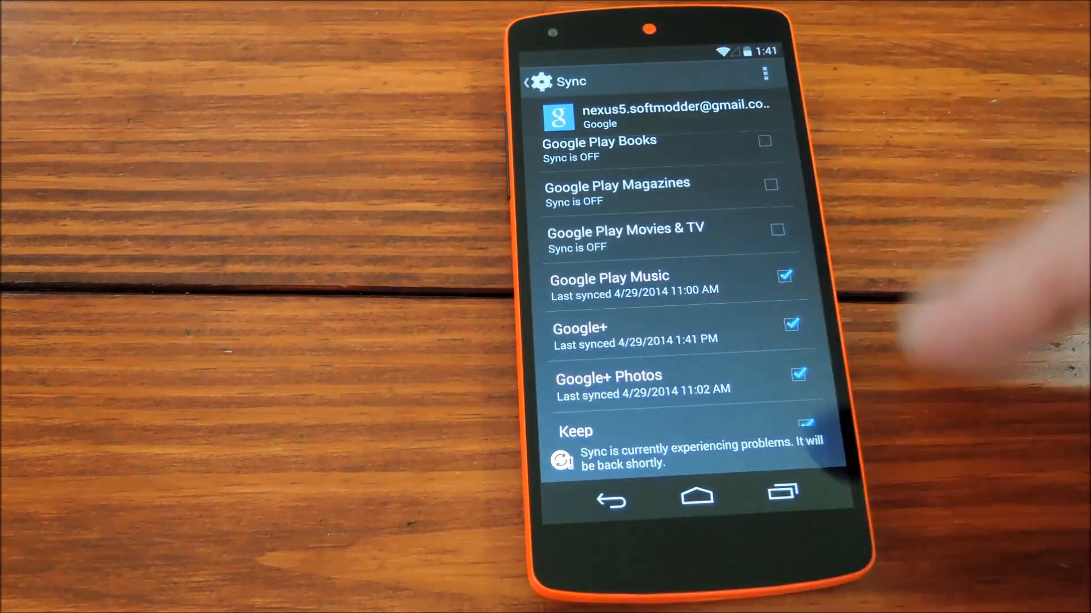